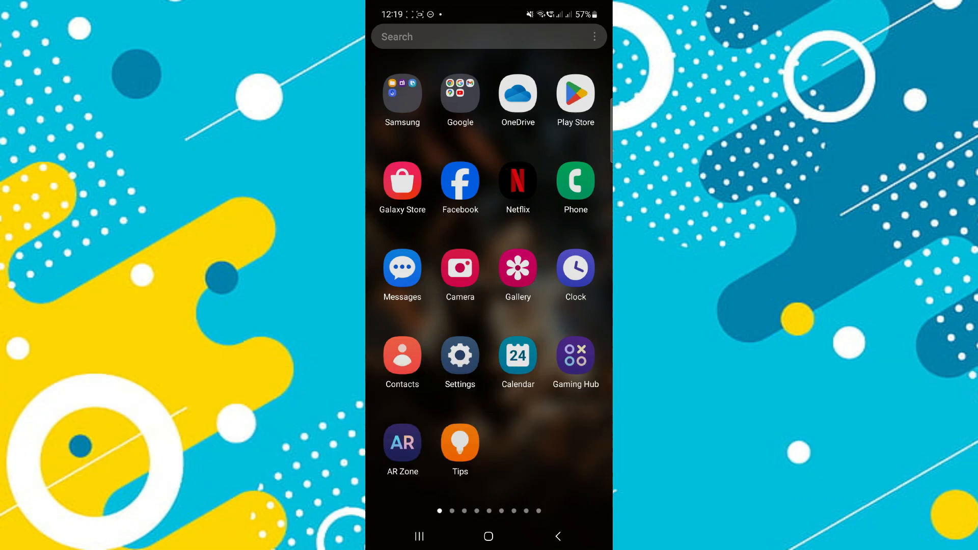
Launch the Facebook app from the Android app drawer
{"action": "left_click", "coordinate": [459, 185]}
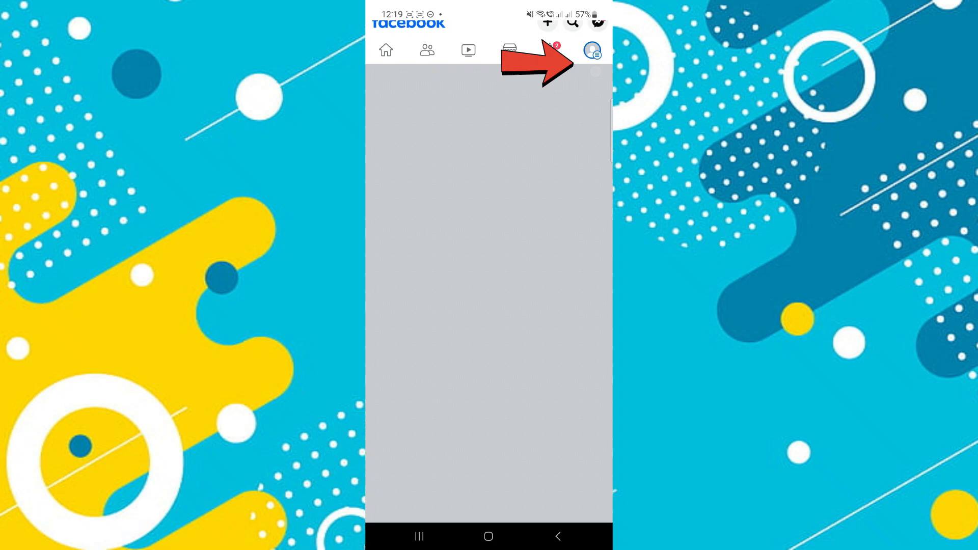
Switch the active profile to the Marketing Solutions page via the profile menu
{"action": "left_click", "coordinate": [591, 51]}
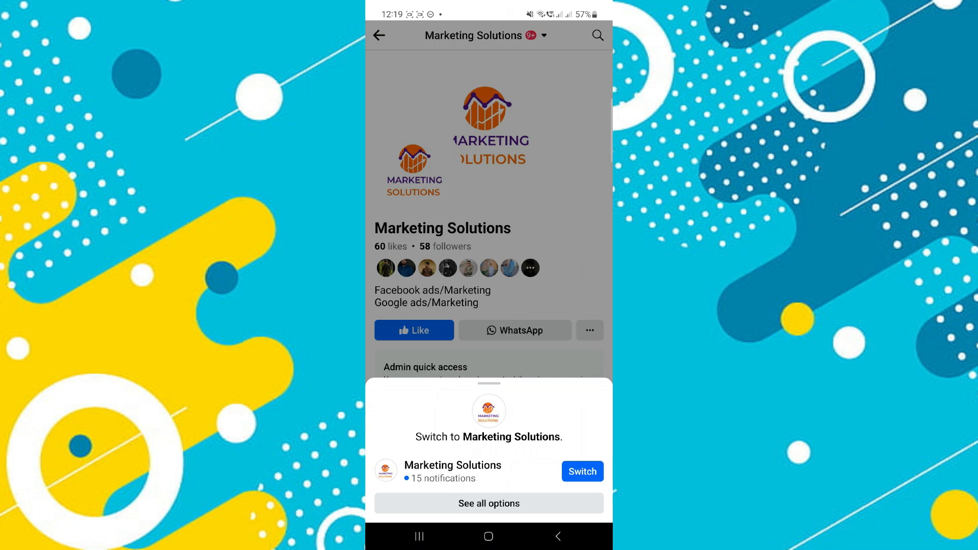
{"action": "left_click", "coordinate": [581, 472]}
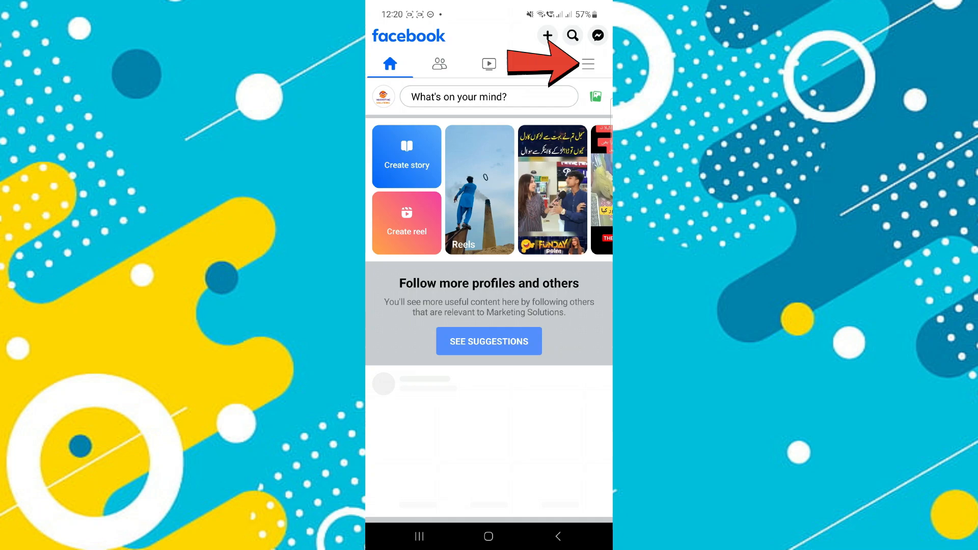
Reach the Marketing Solutions Page settings menu through the page profile's more options
{"action": "left_click", "coordinate": [587, 62]}
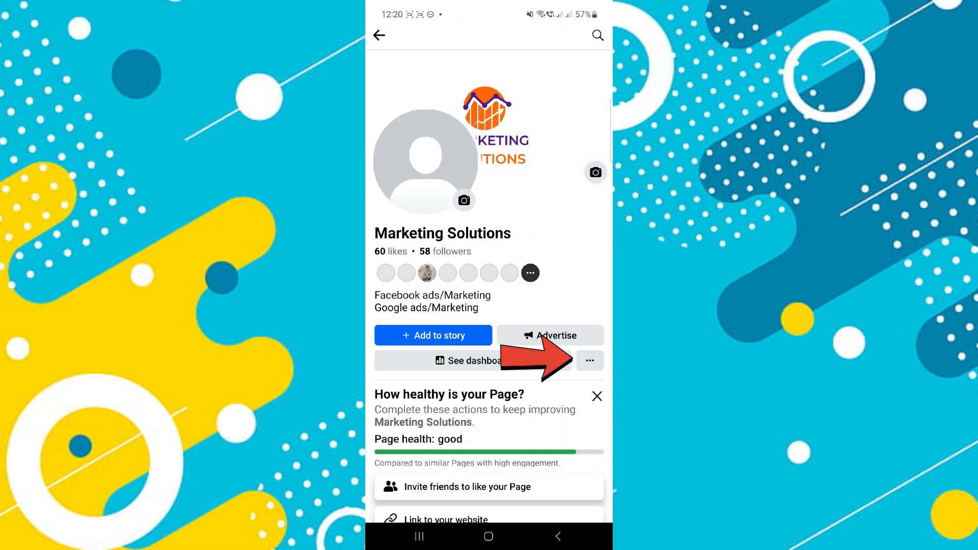
{"action": "left_click", "coordinate": [588, 361]}
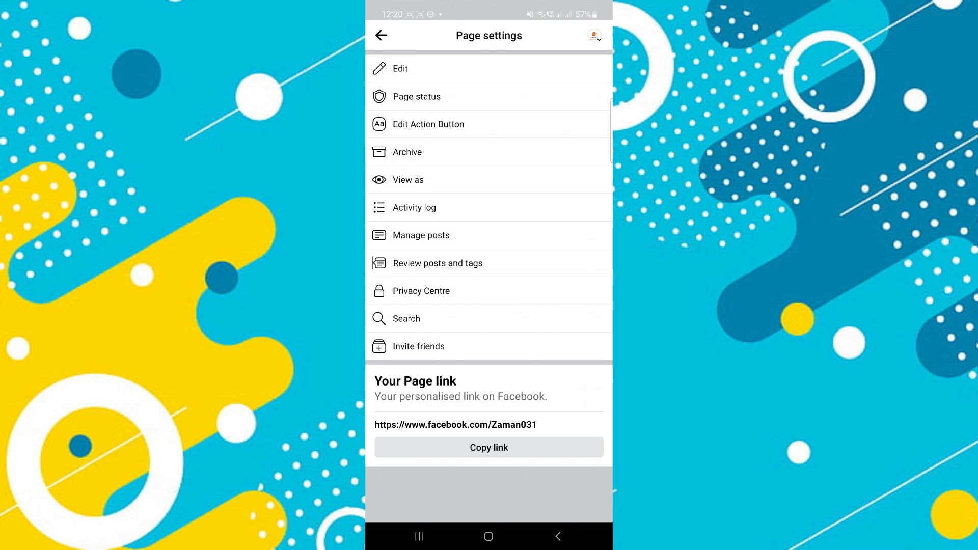
Enter Edit Action Button, showing Message and WhatsApp message currently checked
{"action": "left_click", "coordinate": [430, 123]}
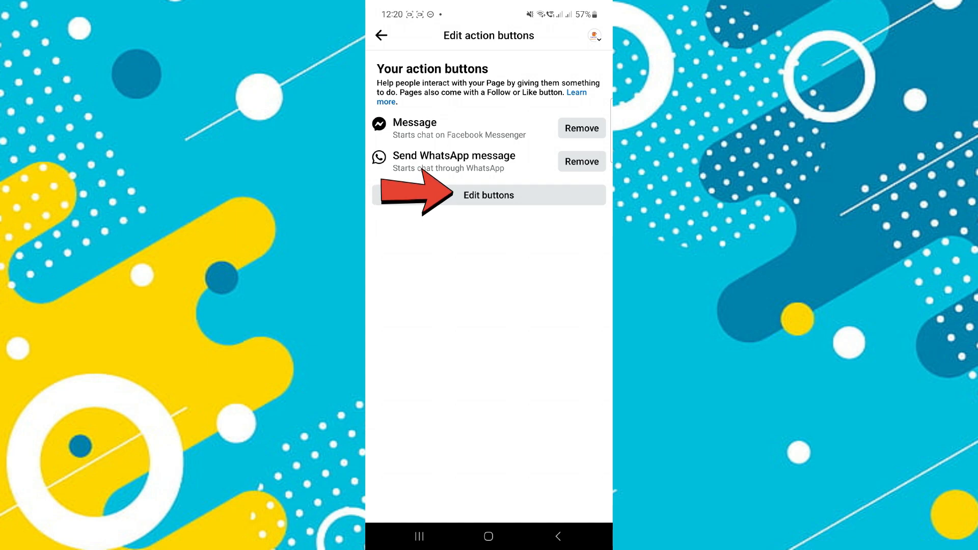
{"action": "left_click", "coordinate": [488, 196]}
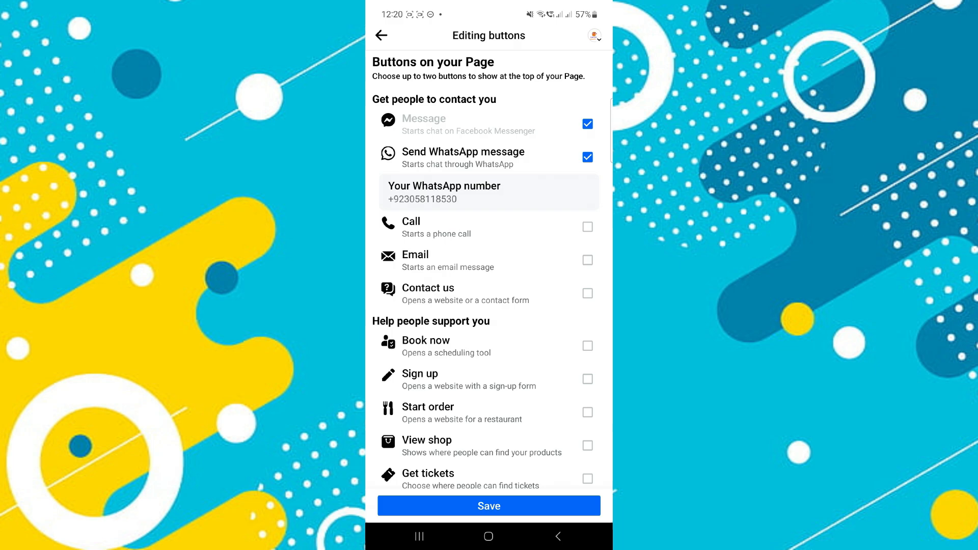
Uncheck Send WhatsApp message and save, leaving Message as the only action button
{"action": "left_click", "coordinate": [586, 157]}
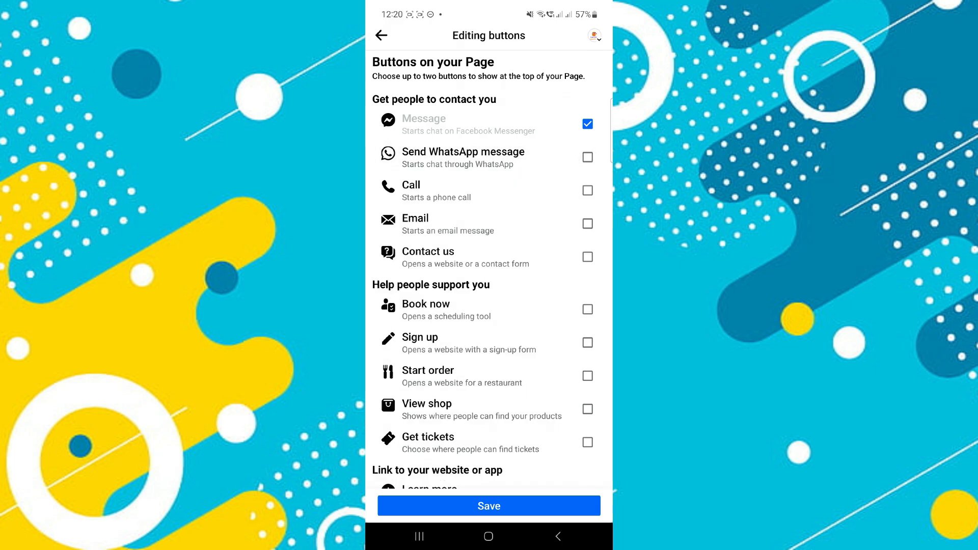
{"action": "left_click", "coordinate": [488, 506]}
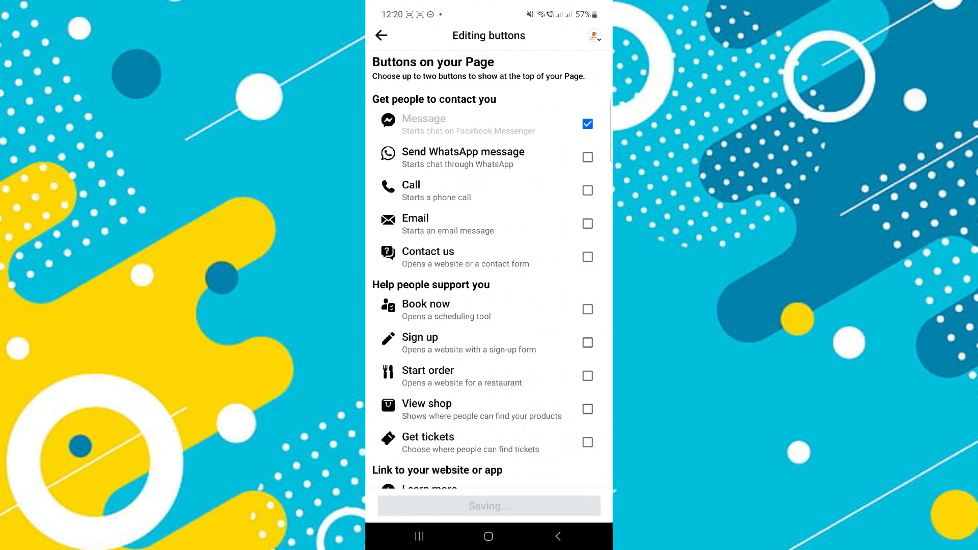
{"action": "left_click", "coordinate": [381, 35]}
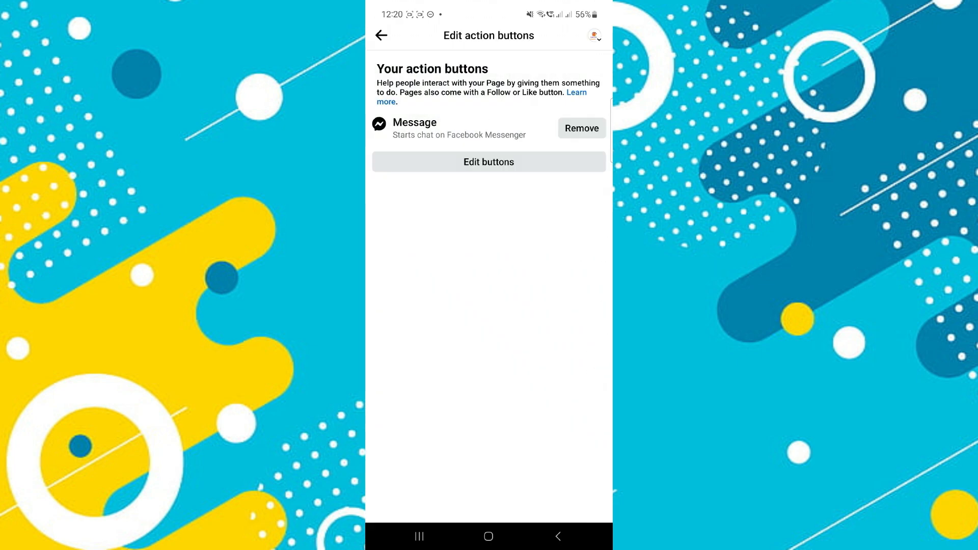